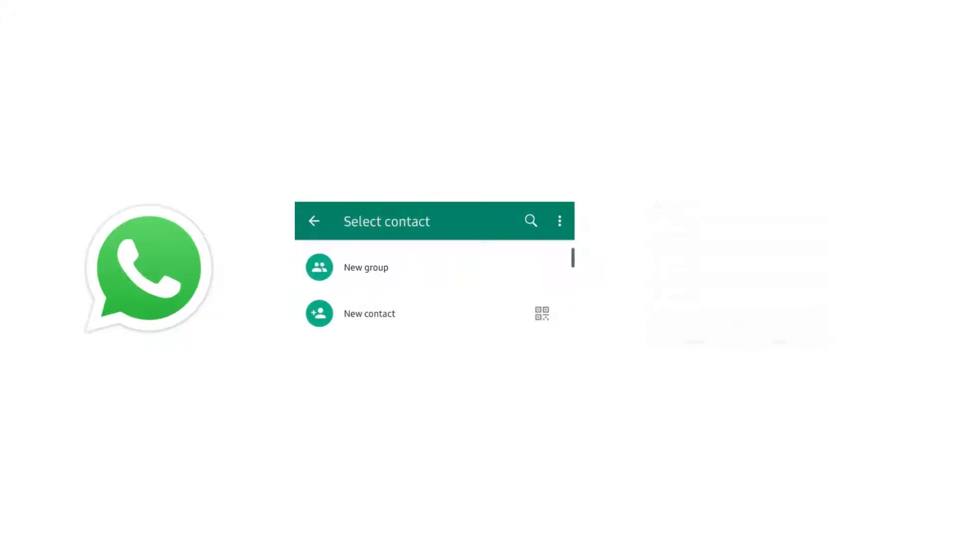
# - Go from the WhatsApp intro to the RocketSend.io Sender for WhatsApp homepage
pyautogui.click(370, 314)
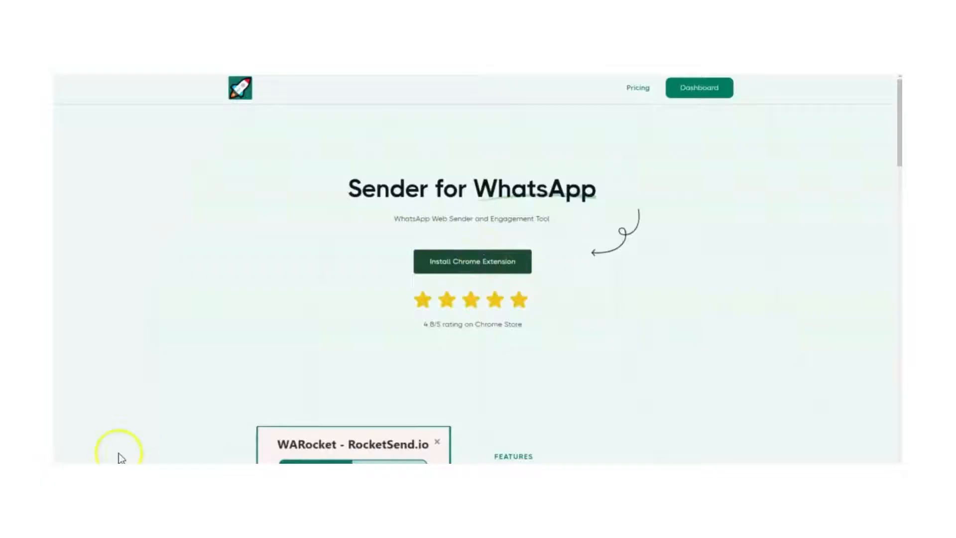
# - Install the WARocket Sender - Web Sender extension from the Chrome Web Store
pyautogui.click(472, 261)
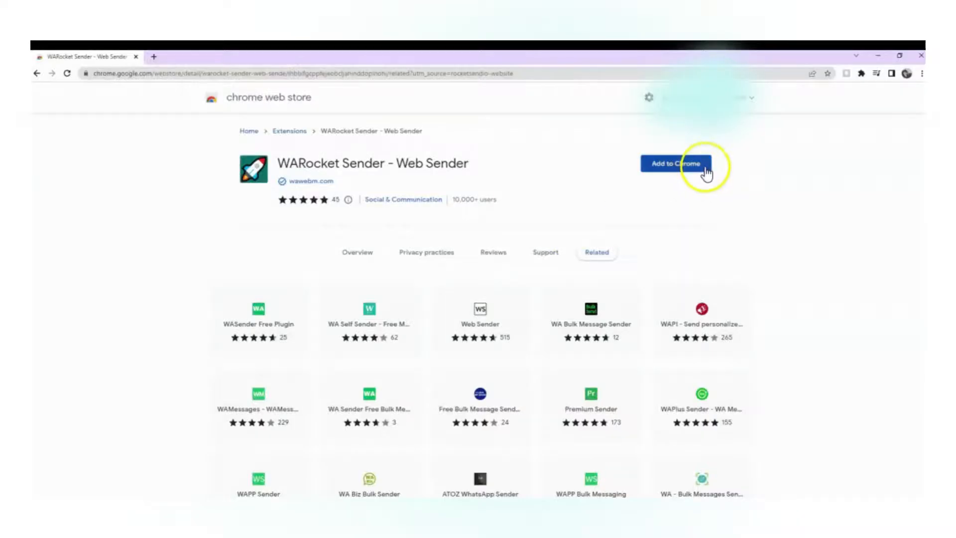
pyautogui.click(676, 164)
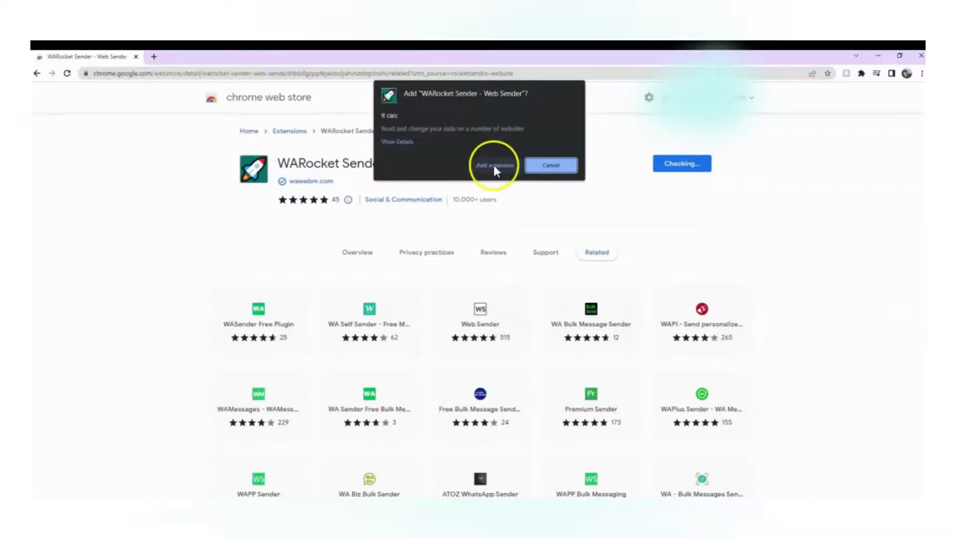
pyautogui.click(494, 165)
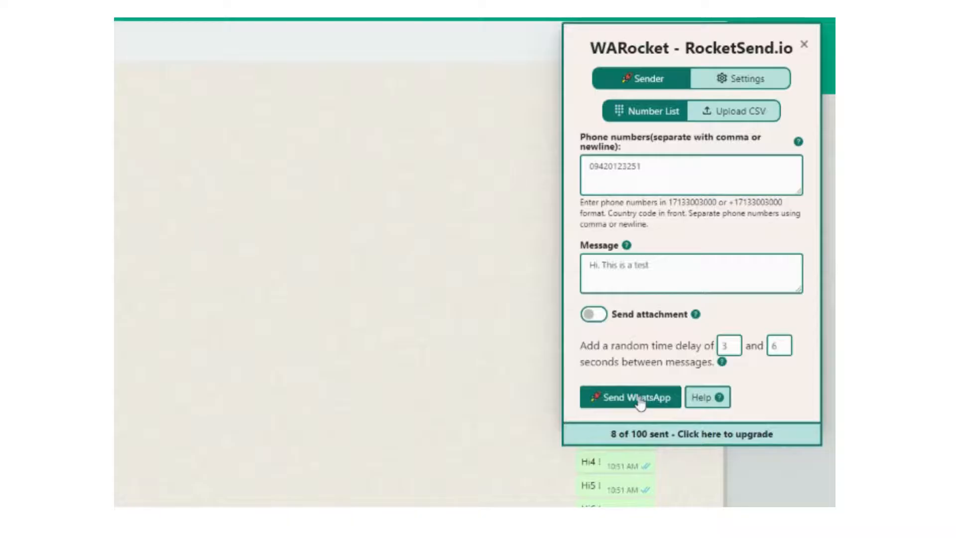
pyautogui.moveTo(732, 67)
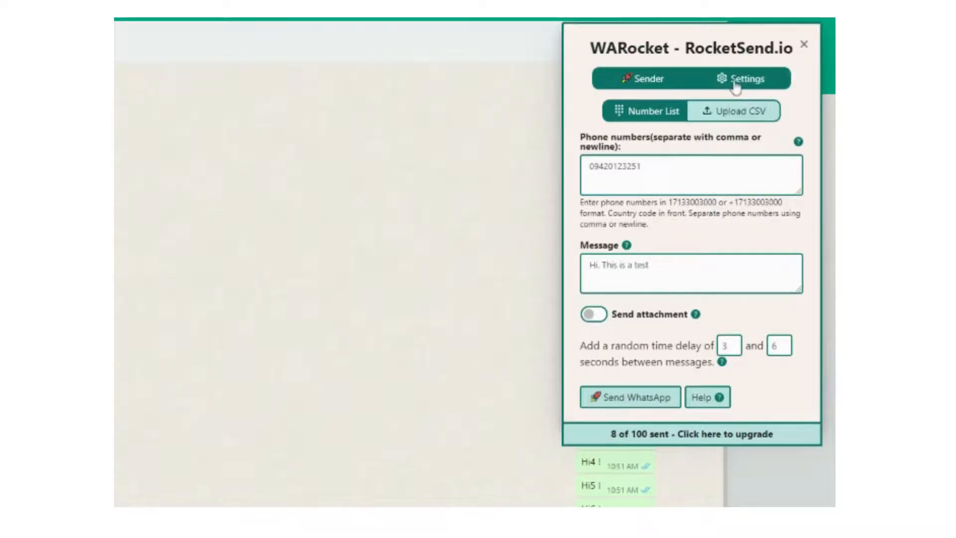
# - Download the WARocket sending report as CSV from the extension's Settings tab
pyautogui.click(740, 78)
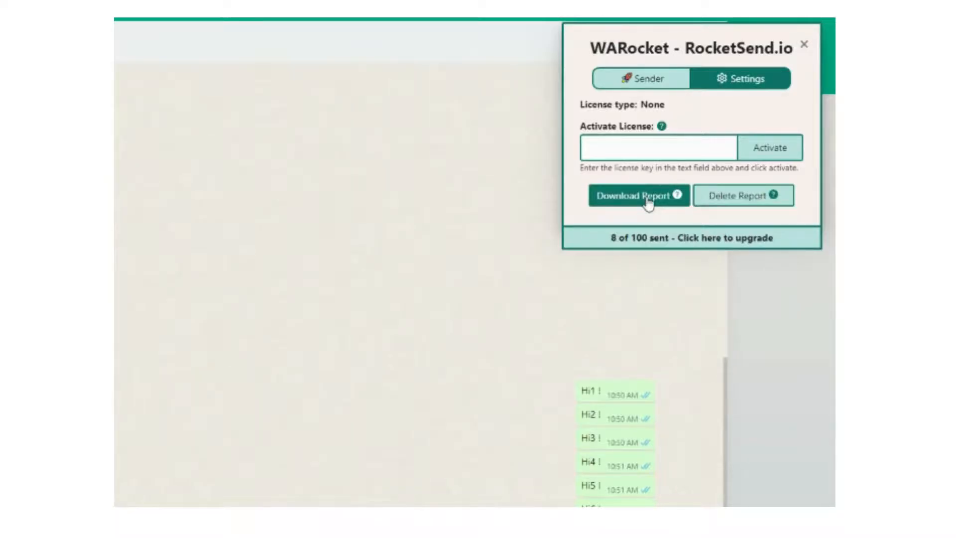
pyautogui.click(635, 195)
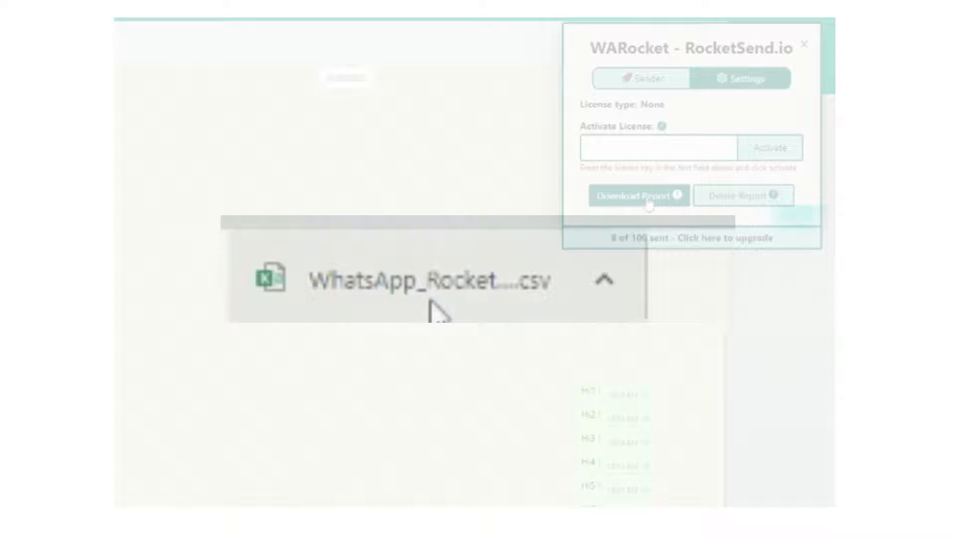
# - Open the CSV report in Excel and scroll through the Phone, Status and Time columns
pyautogui.click(432, 281)
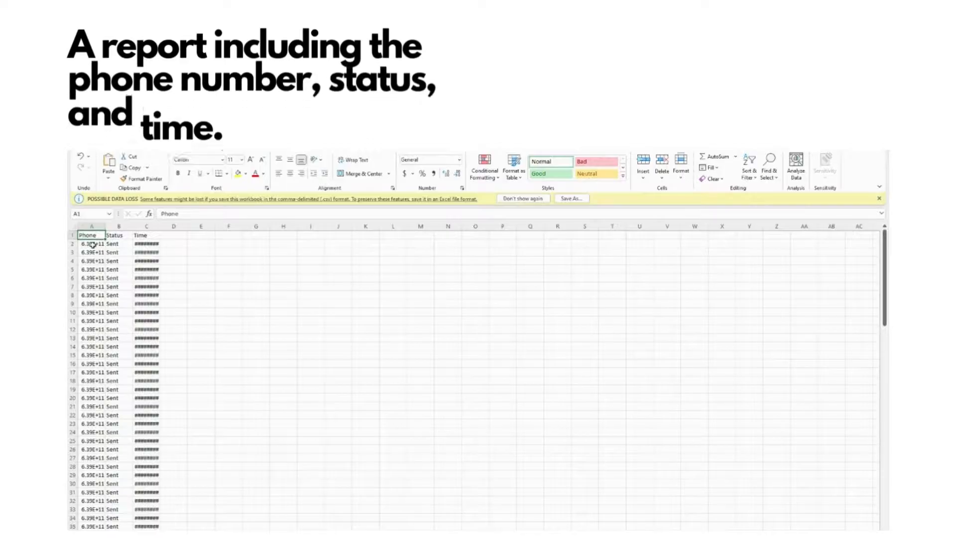
pyautogui.scroll(-3)
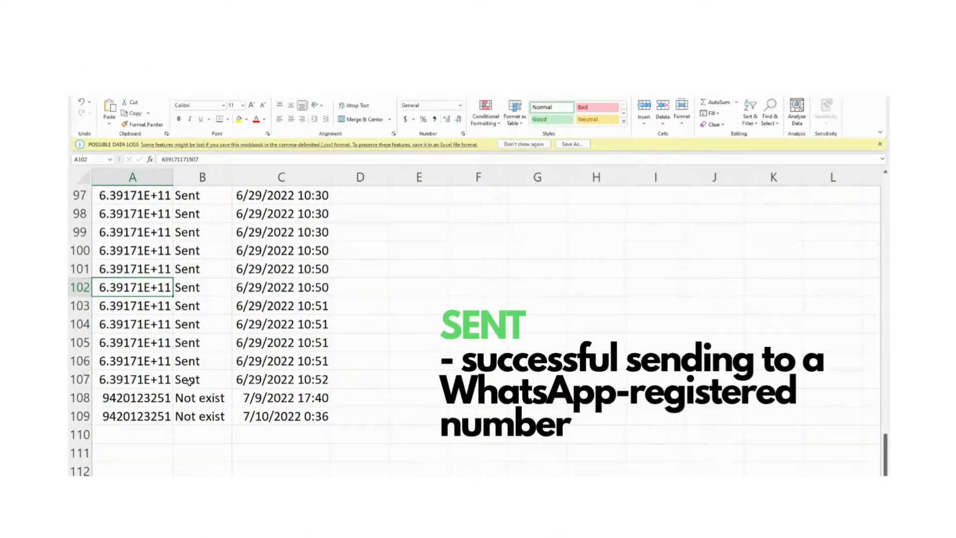
pyautogui.click(198, 379)
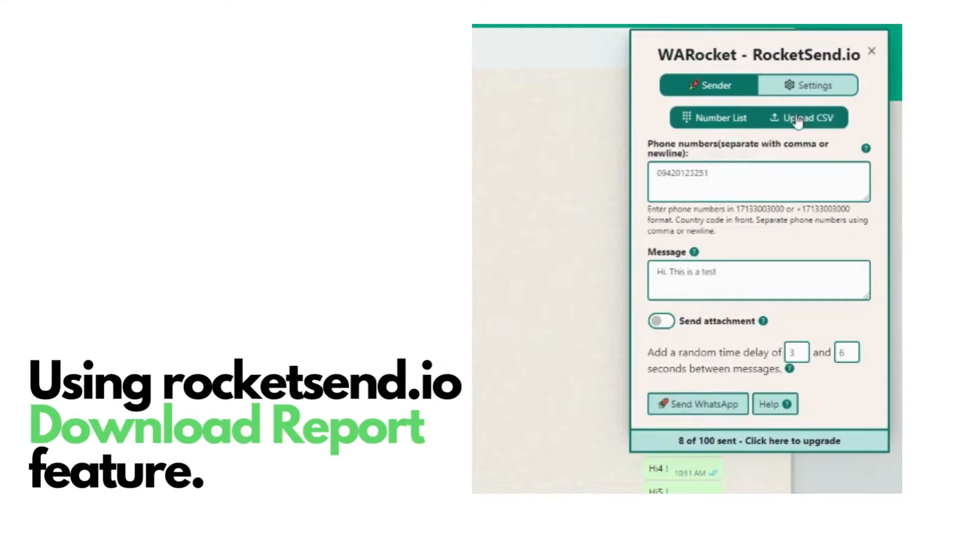
# - Return to the WARocket Settings tab showing Download Report and Delete Report
pyautogui.click(811, 86)
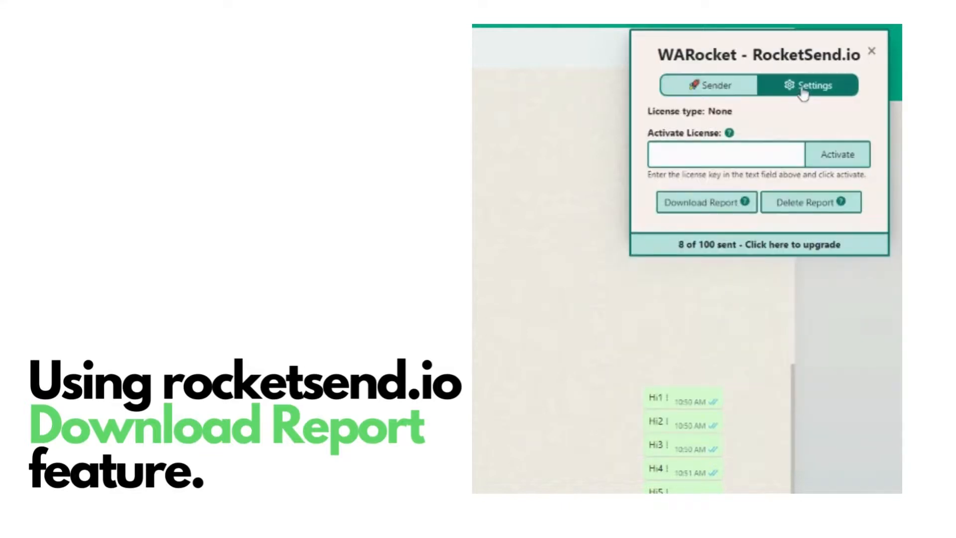